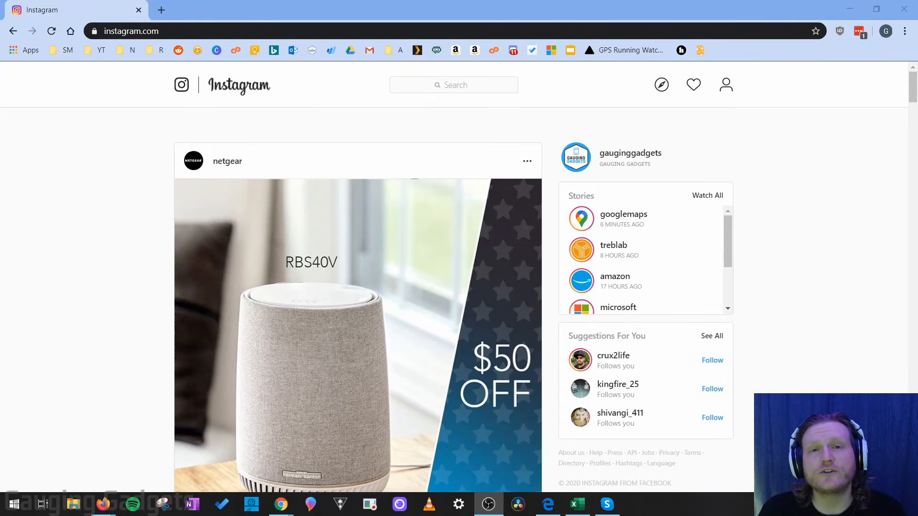
mouse_move(829, 280)
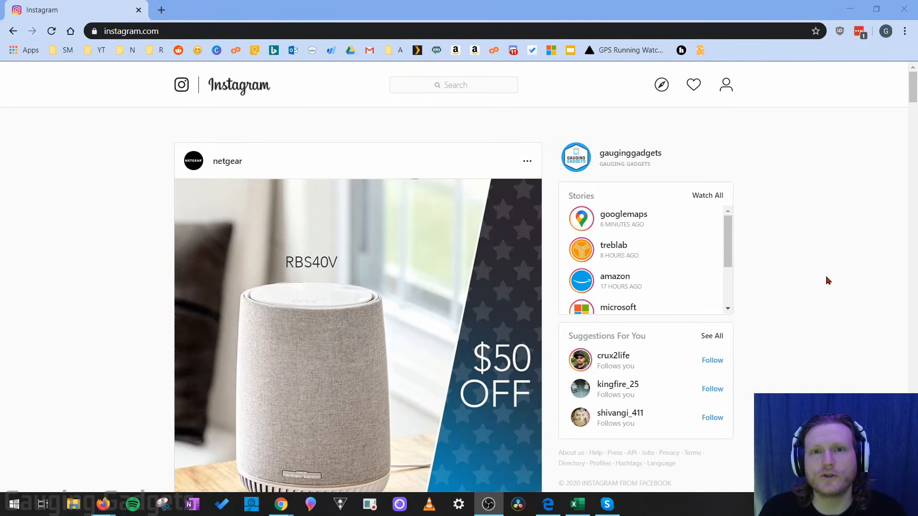
mouse_move(332, 256)
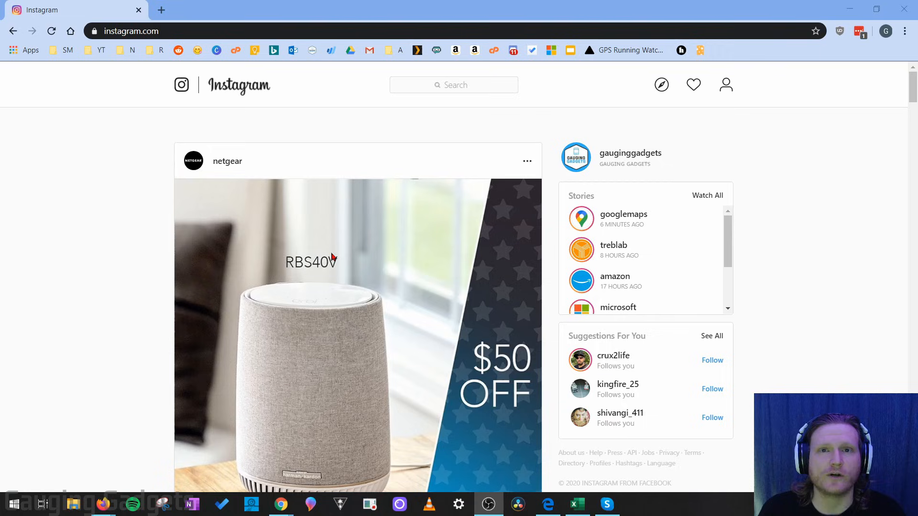
mouse_move(393, 287)
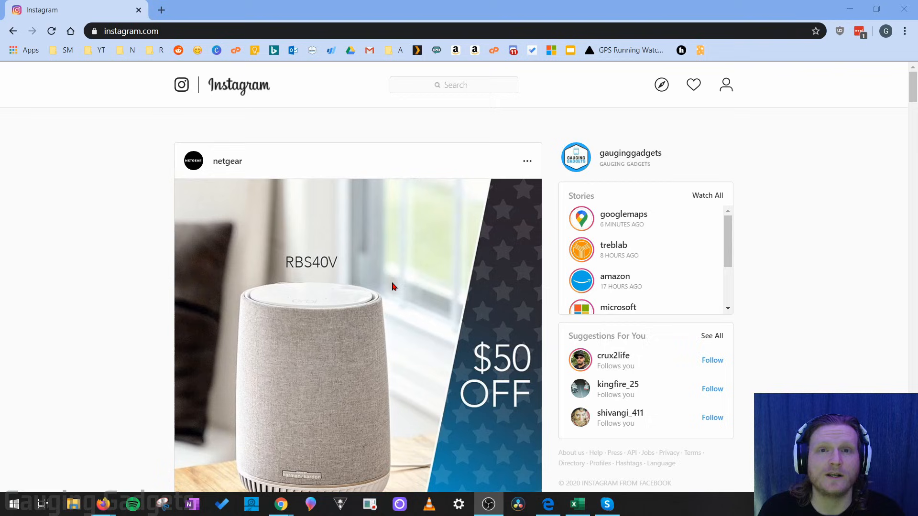
mouse_move(237, 137)
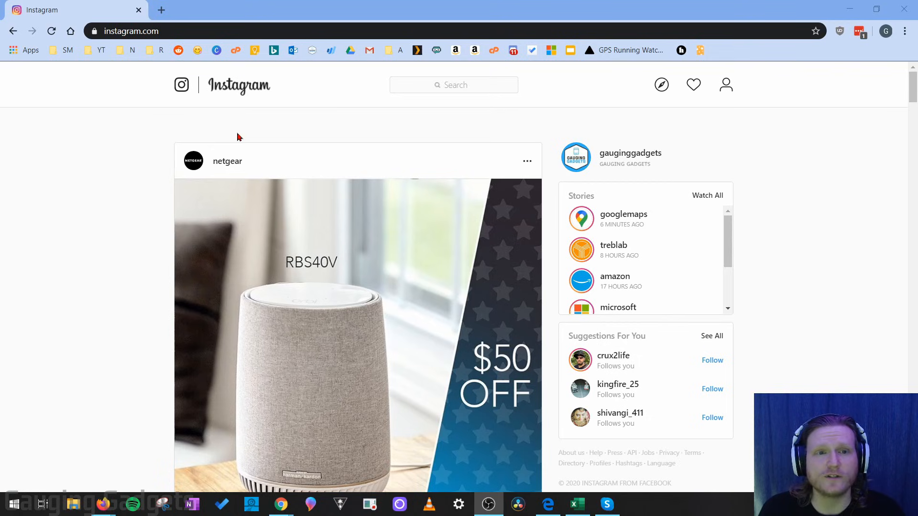
mouse_move(104, 166)
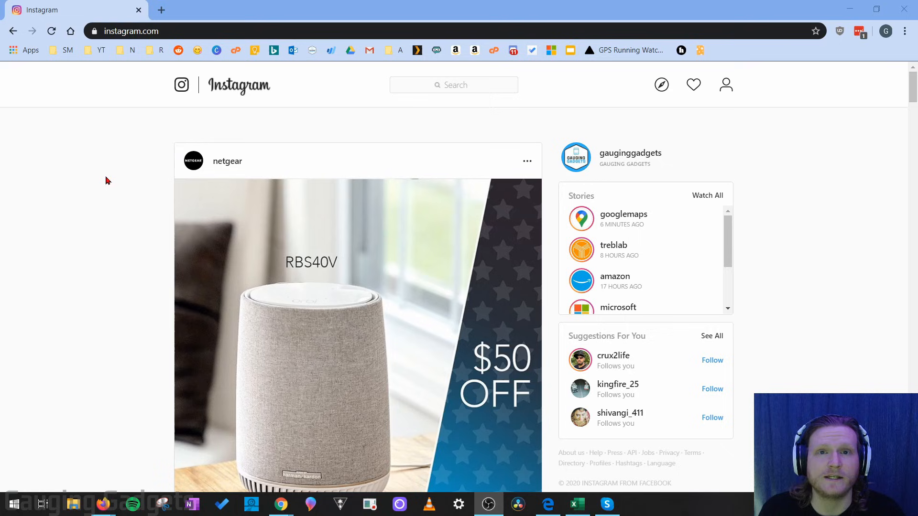
Scroll the gauginggadgets profile and open the FENIX 6 Map & Navigation post
scroll(down, 3)
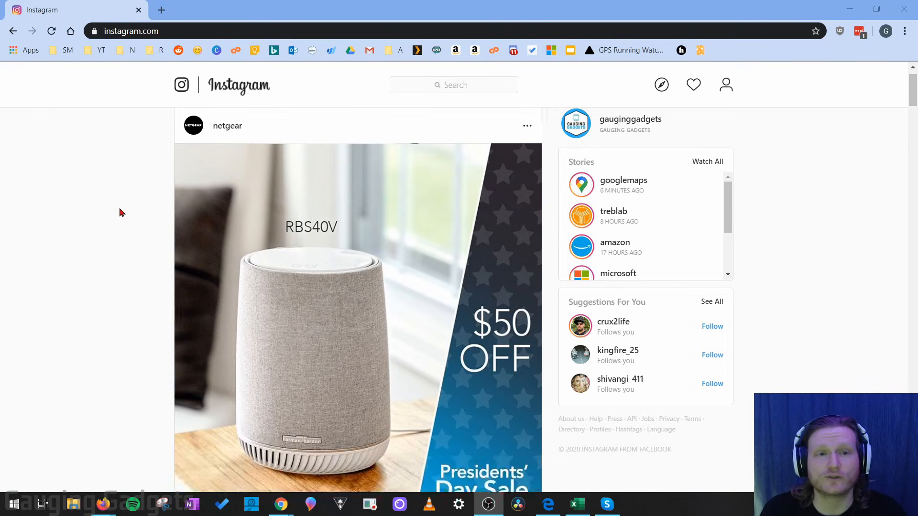
scroll(down, 3)
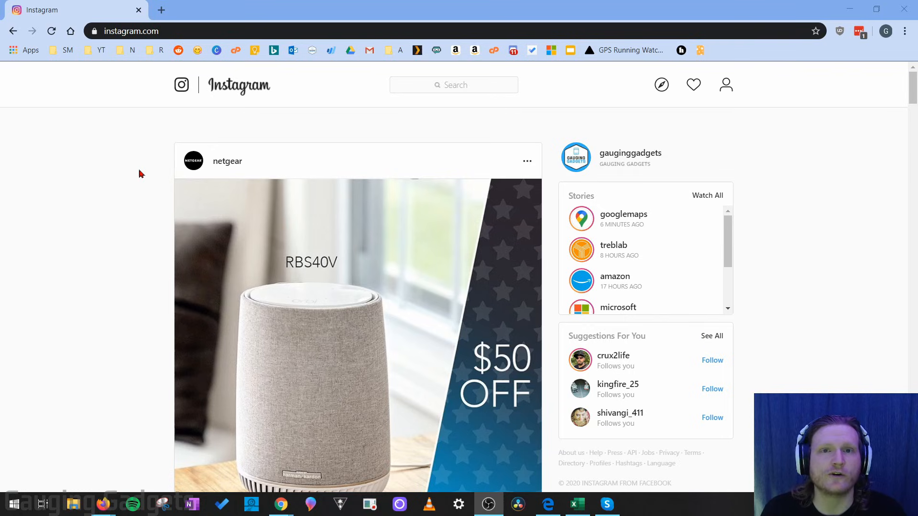
mouse_move(741, 99)
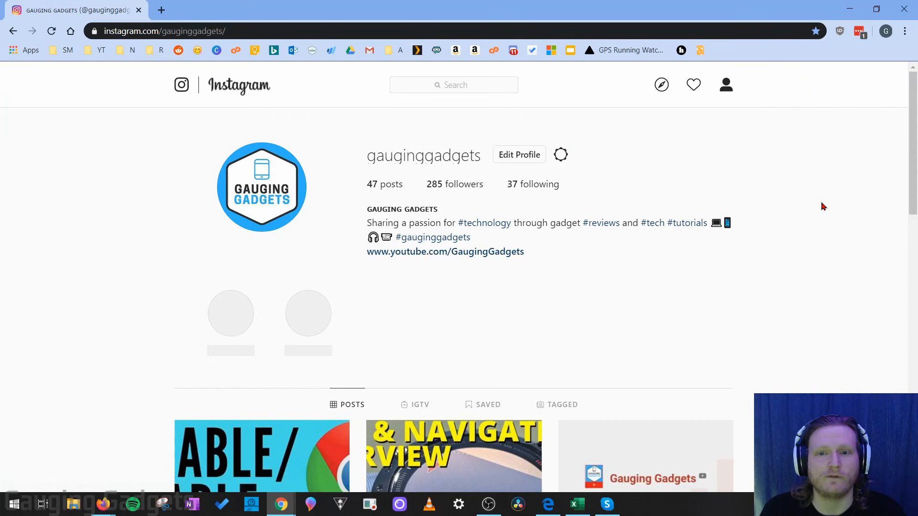
scroll(down, 3)
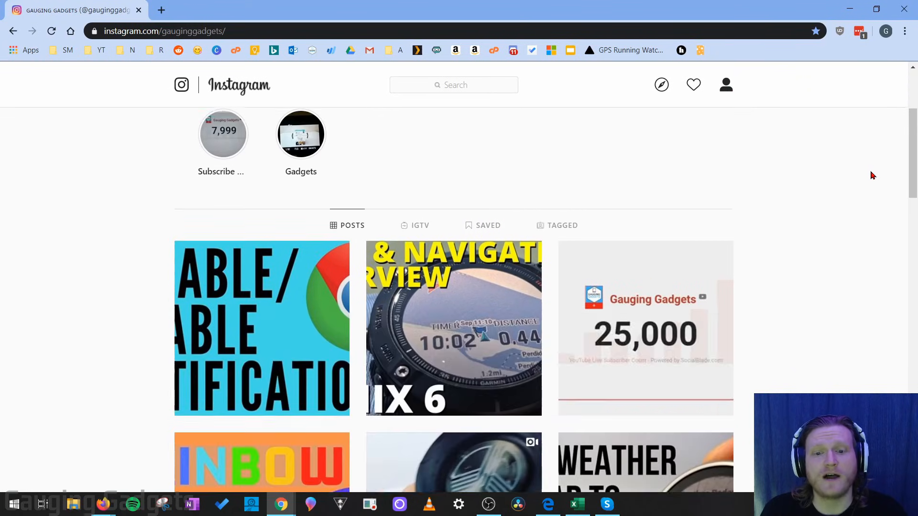
click(453, 328)
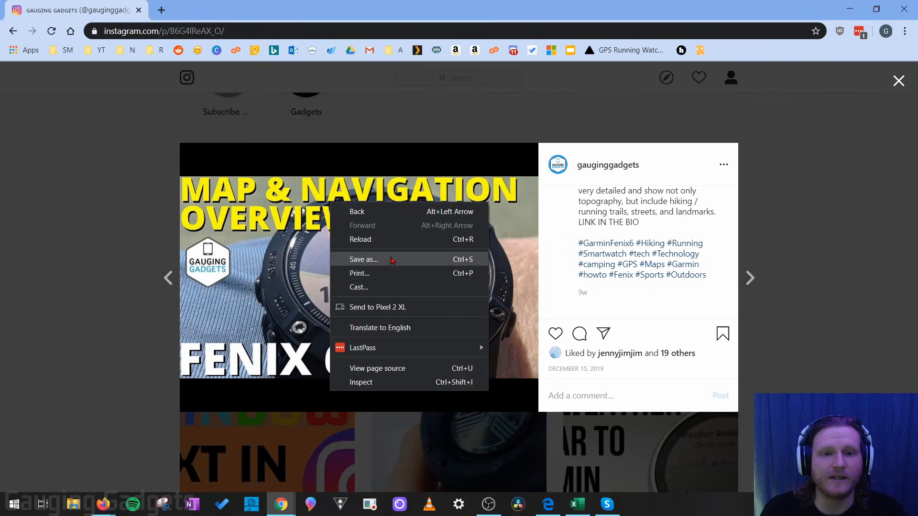
click(363, 259)
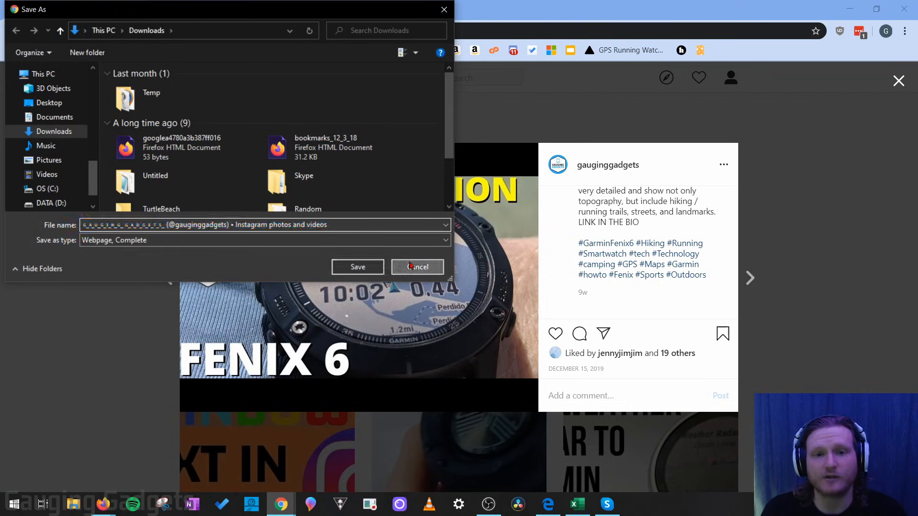
click(417, 267)
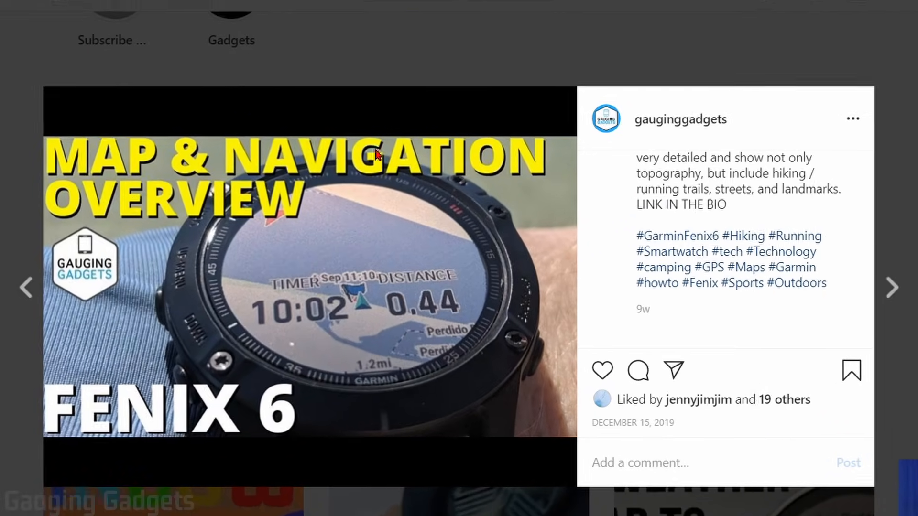
Inspect the post picture so its div is highlighted in the developer tools panel
right_click(375, 154)
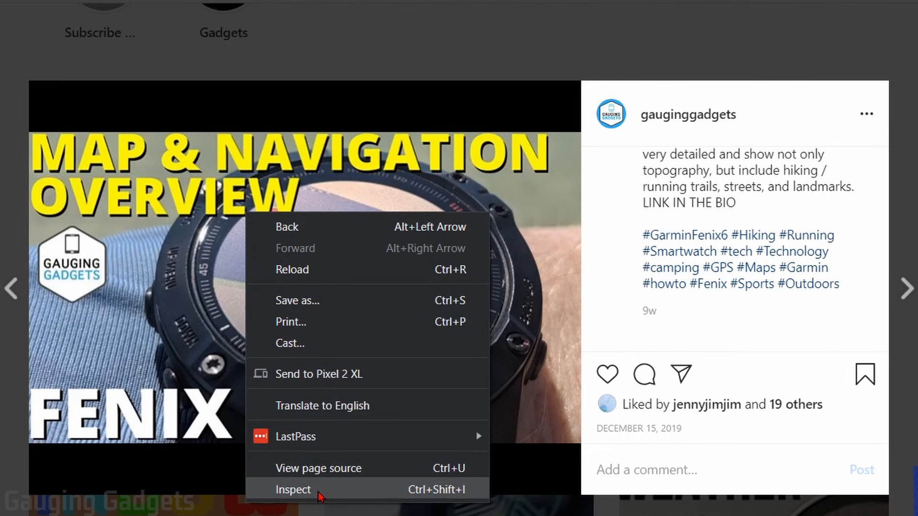
click(293, 489)
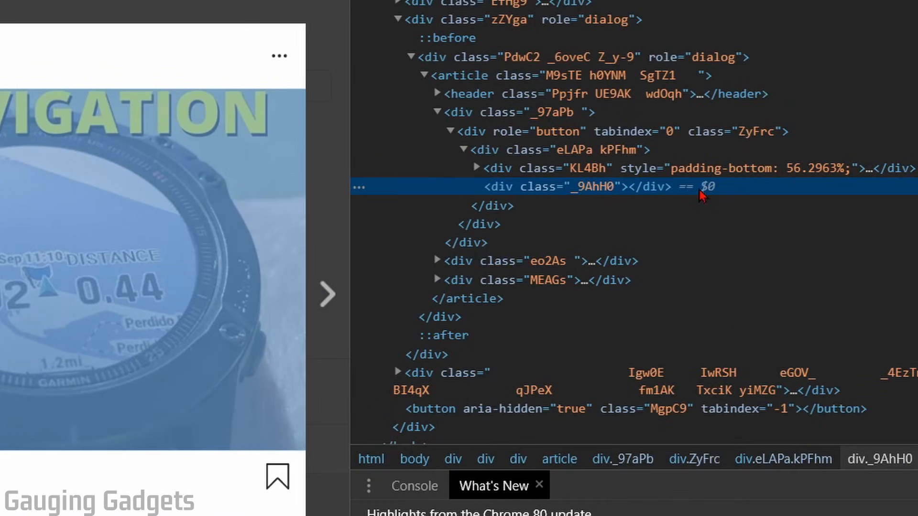
mouse_move(492, 192)
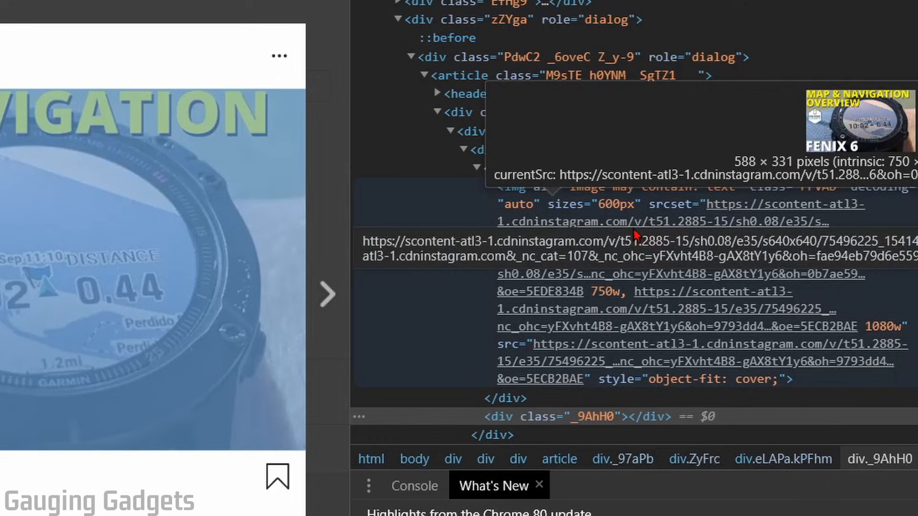
mouse_move(615, 229)
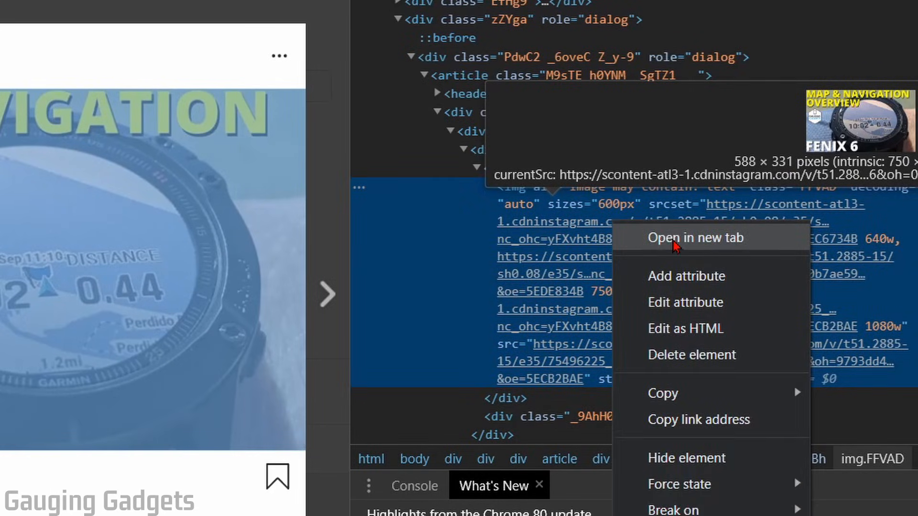
Open the image source in its own tab and save it as a JPEG into the download images folder
click(696, 238)
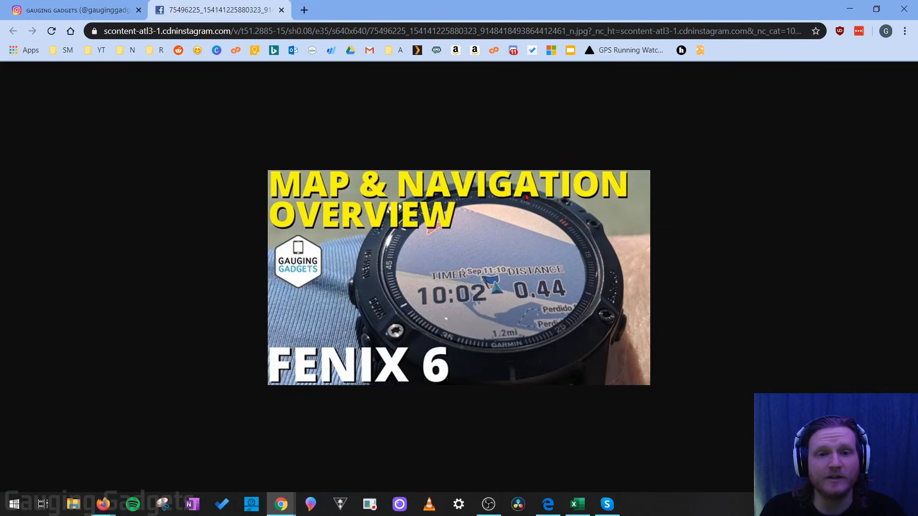
right_click(408, 246)
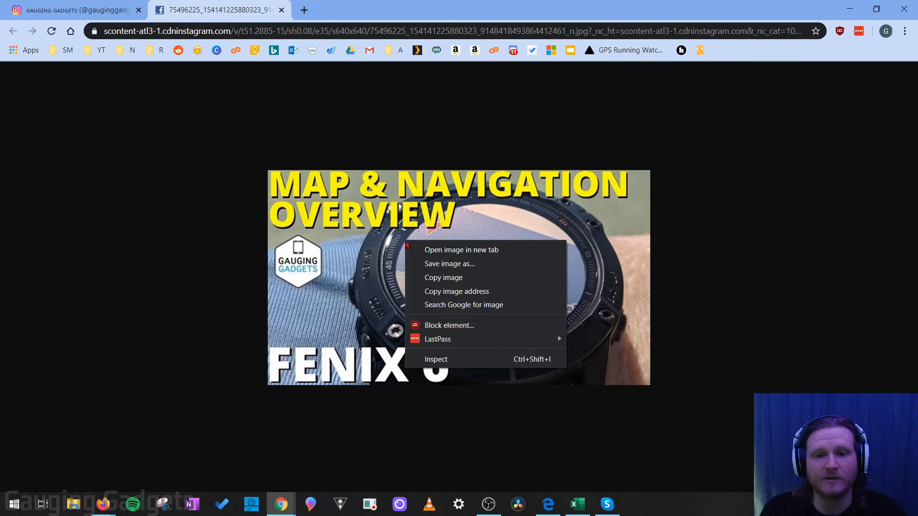
mouse_move(477, 268)
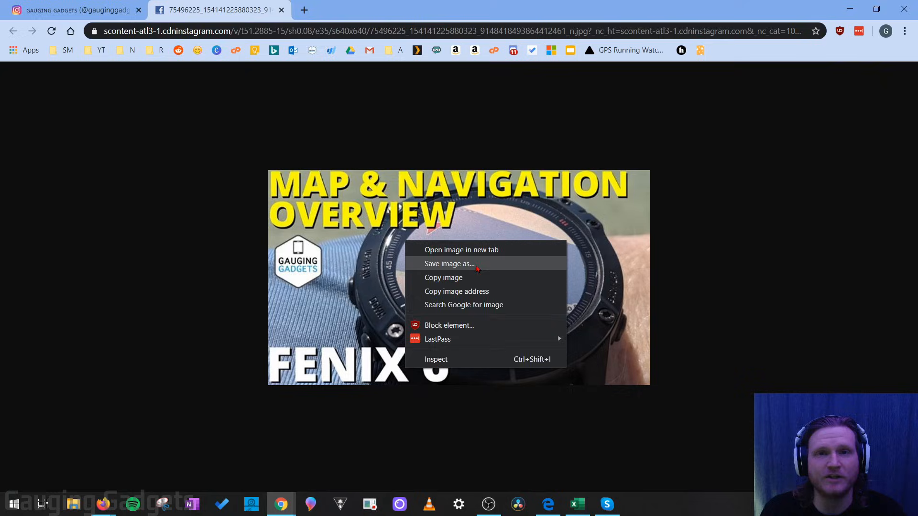
click(449, 264)
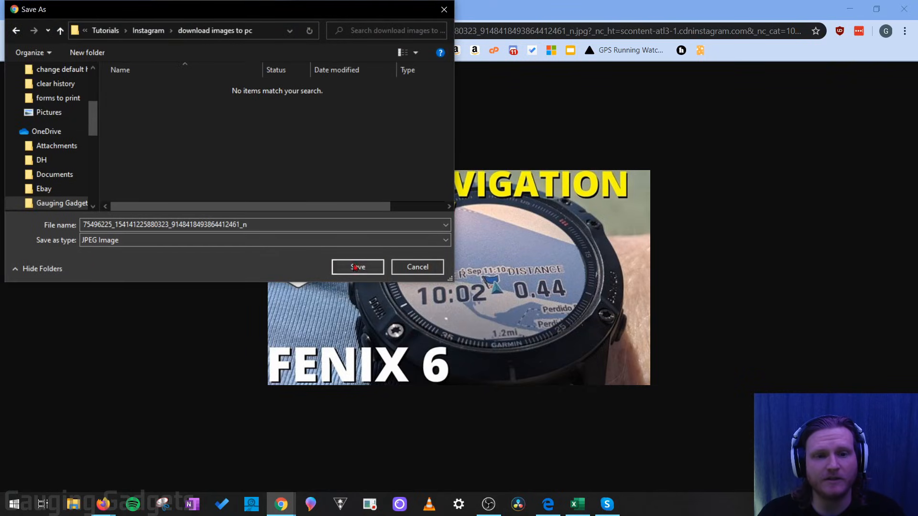
click(357, 267)
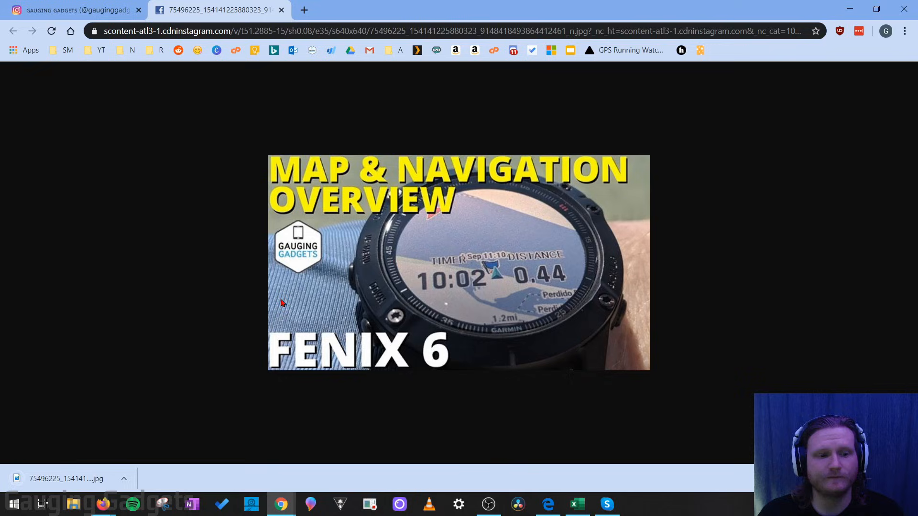